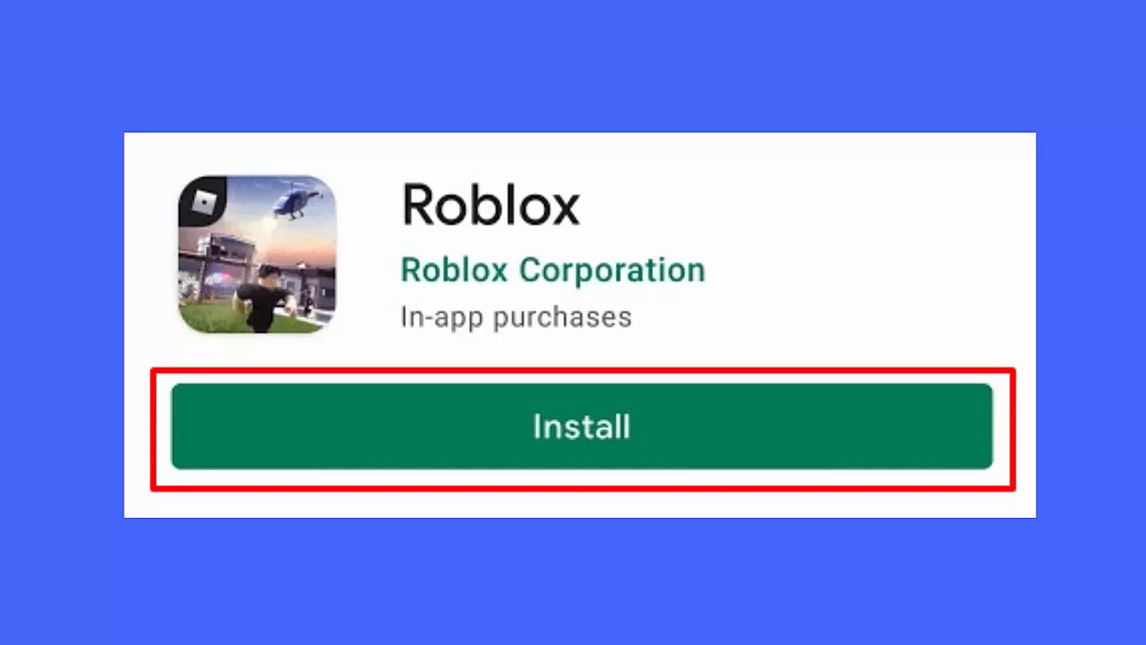
Move from the Roblox Play Store install page to the blank Roblox support Contact Us form.
left_click(580, 426)
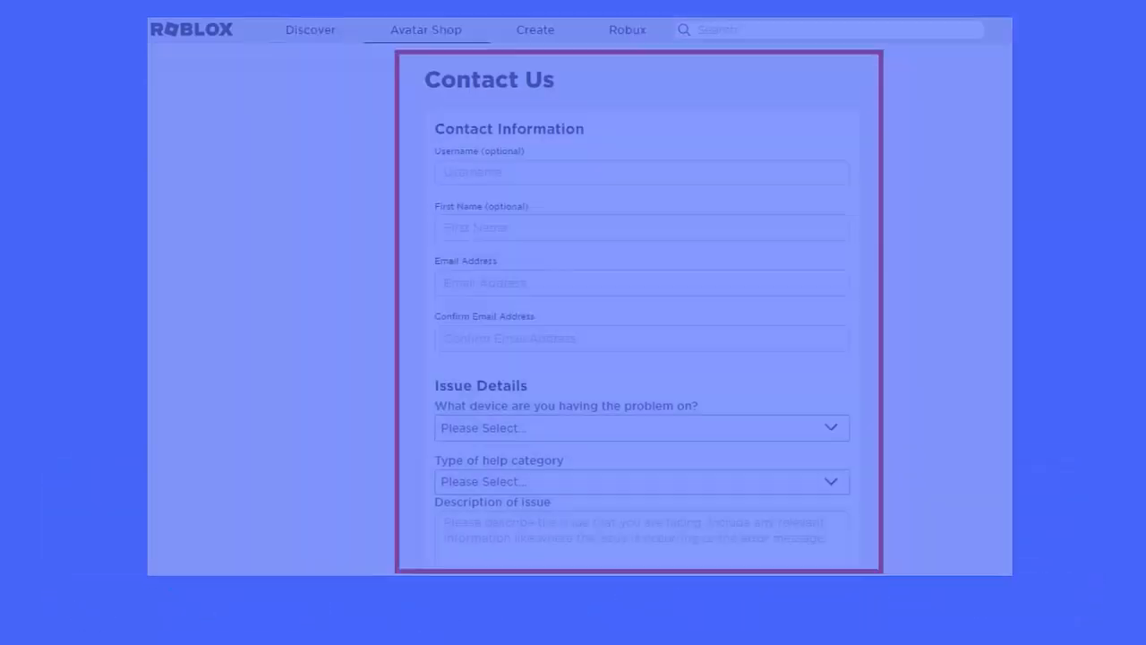